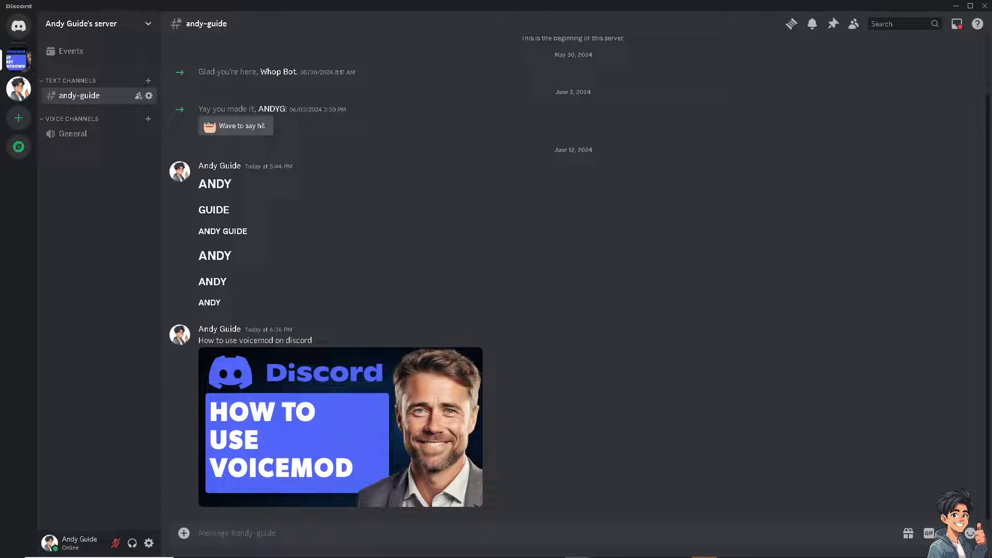
mouse_move(372, 417)
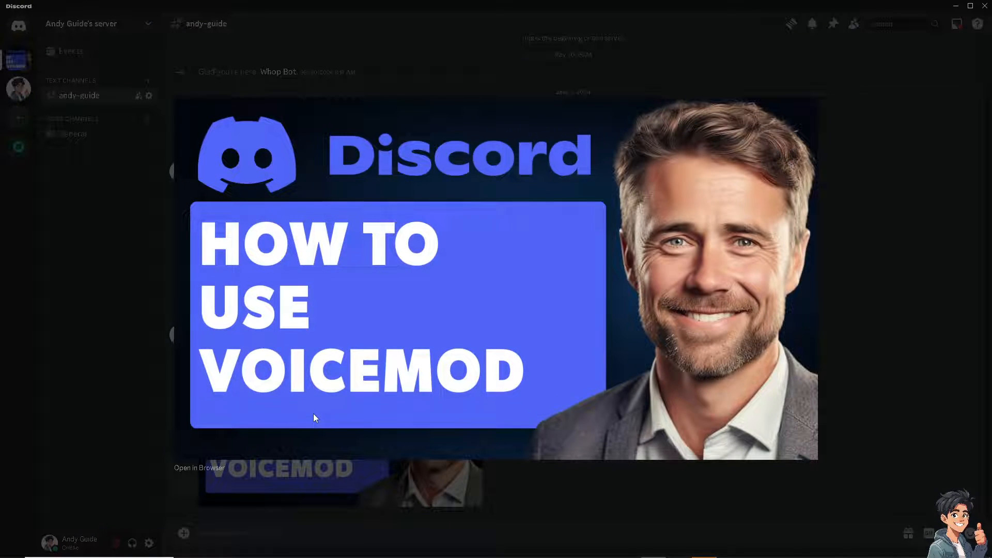
mouse_move(528, 371)
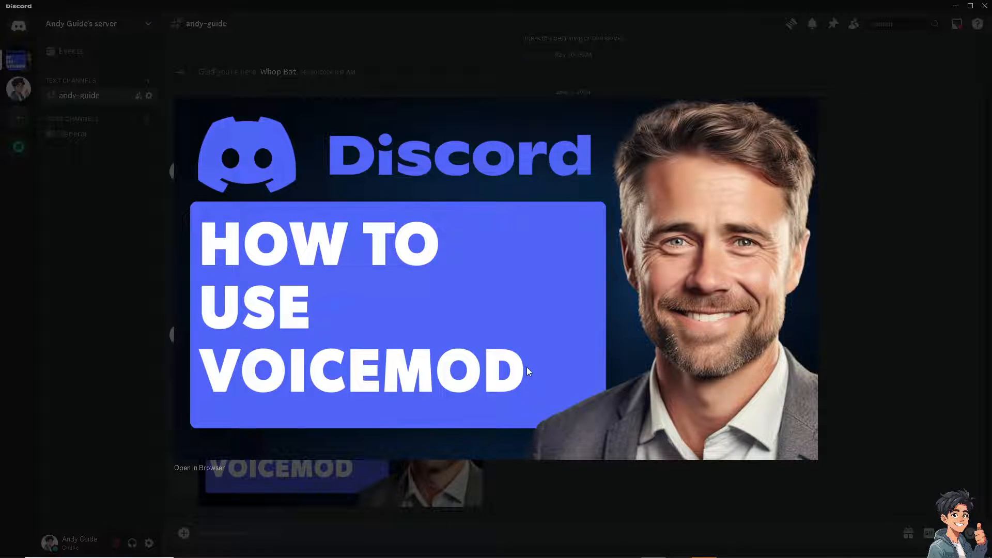
mouse_move(528, 372)
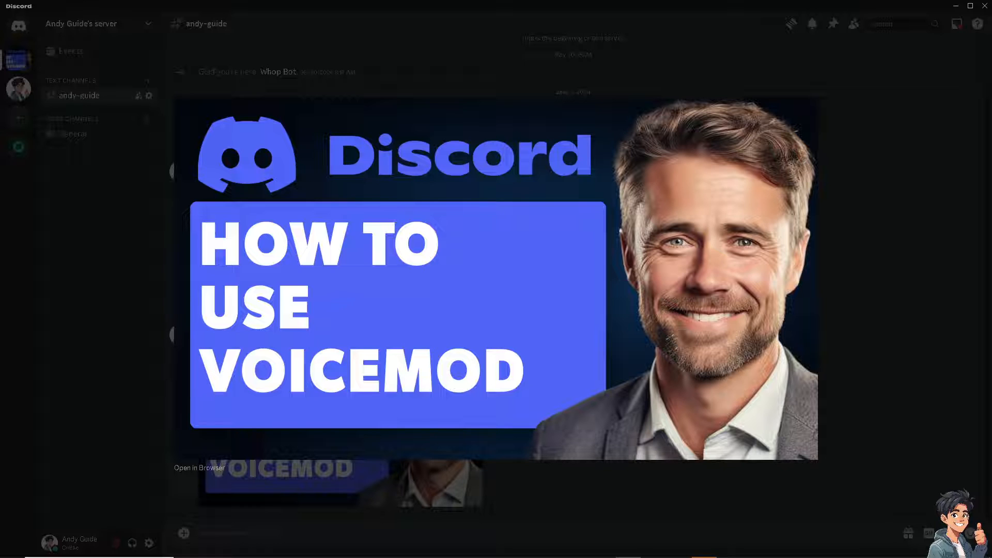
- Choose Get Voicemod Free on voicemod.net and expand the sign-up page's other account options
click(198, 467)
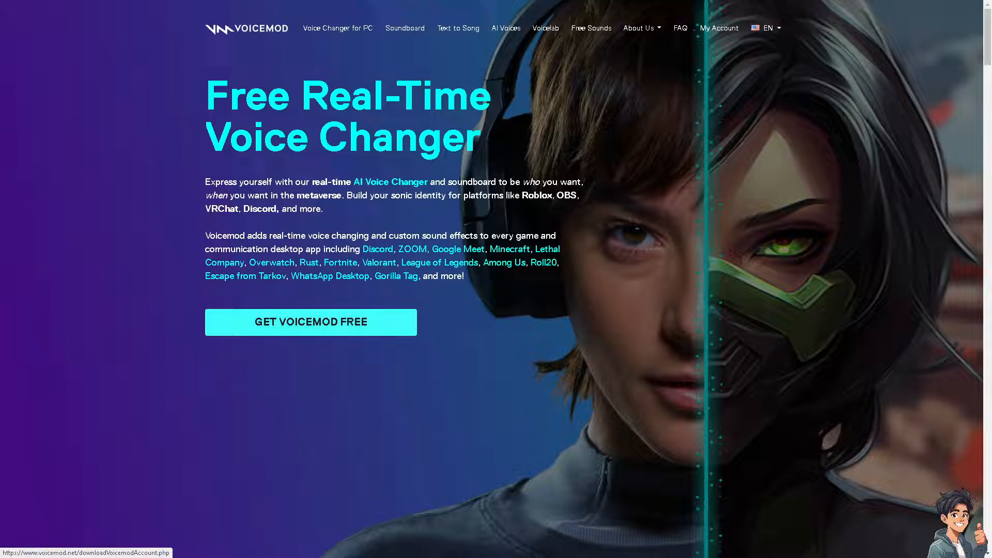
click(310, 321)
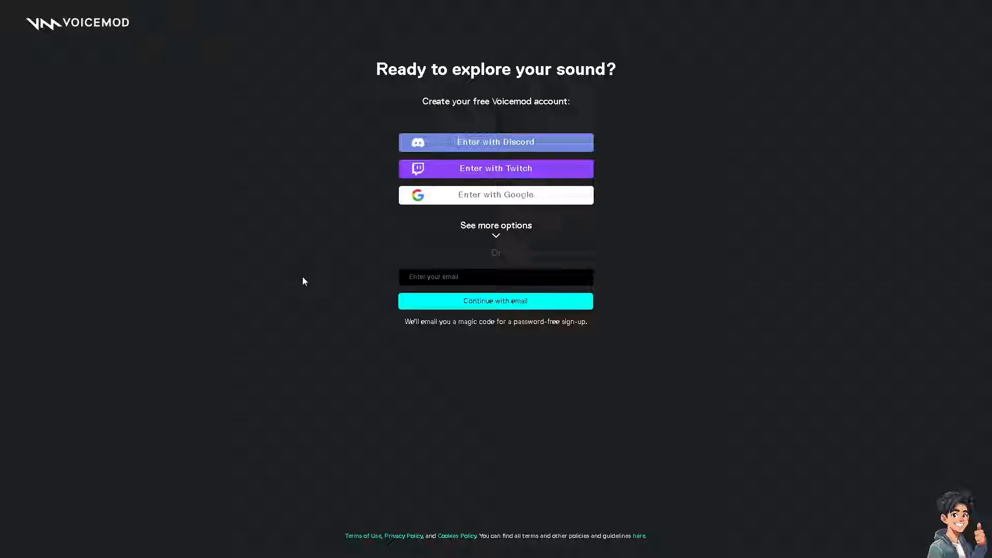
mouse_move(345, 198)
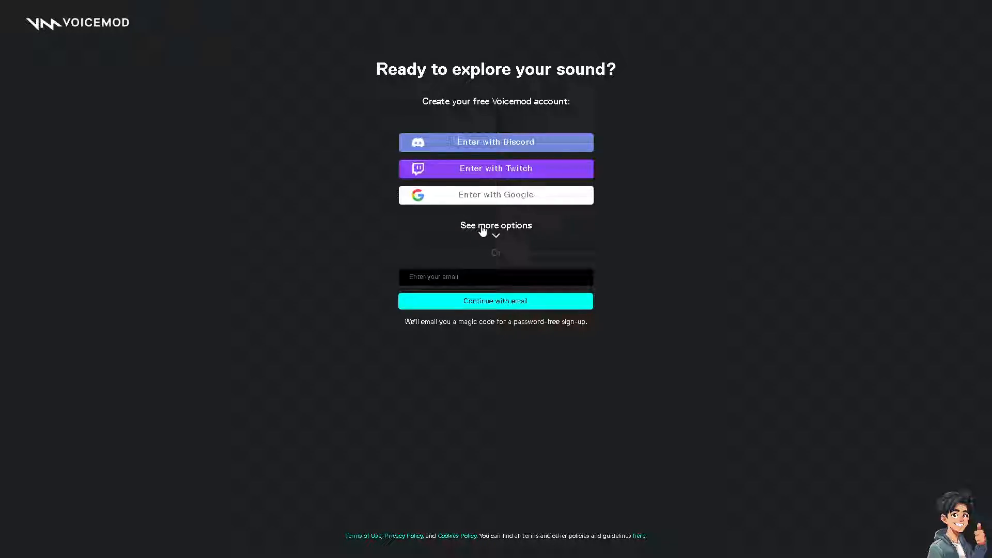
click(495, 225)
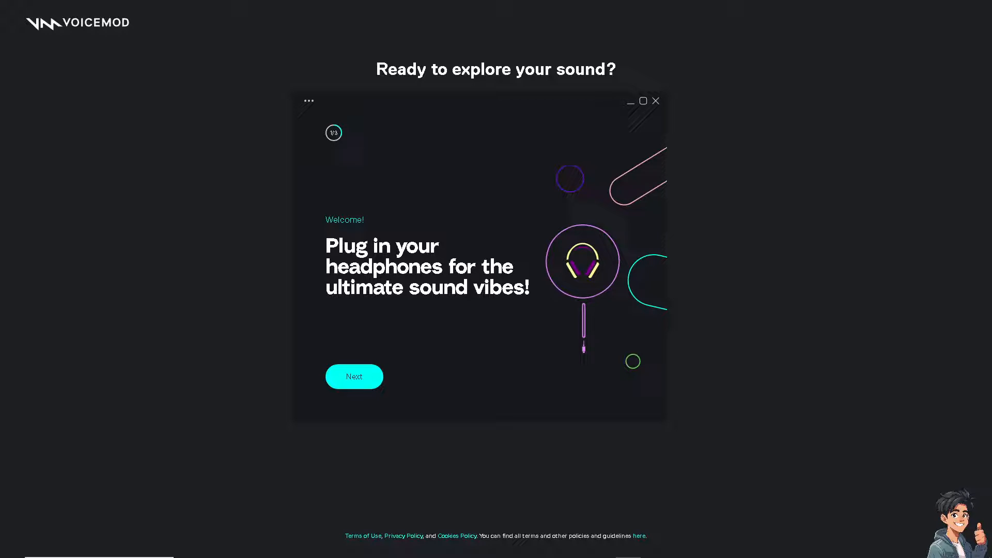
- Finish Voicemod onboarding with Microphone (HyperX DuoCast) selected, then start using Voicemod
click(355, 376)
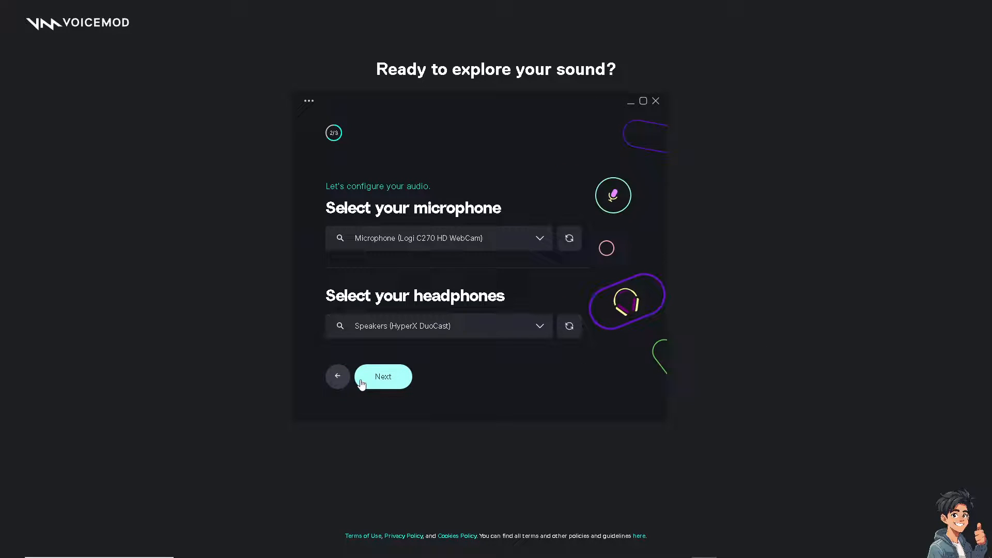
mouse_move(542, 245)
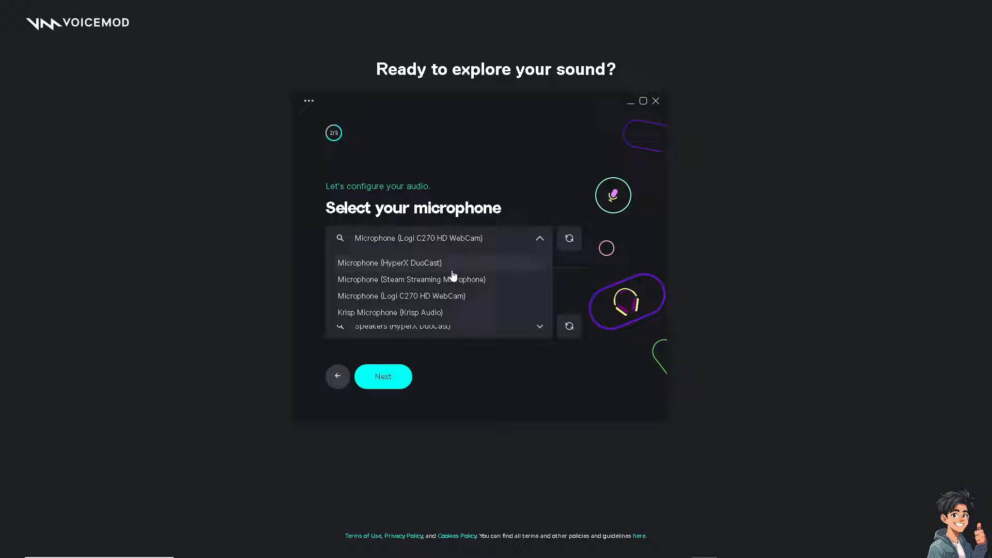
click(389, 263)
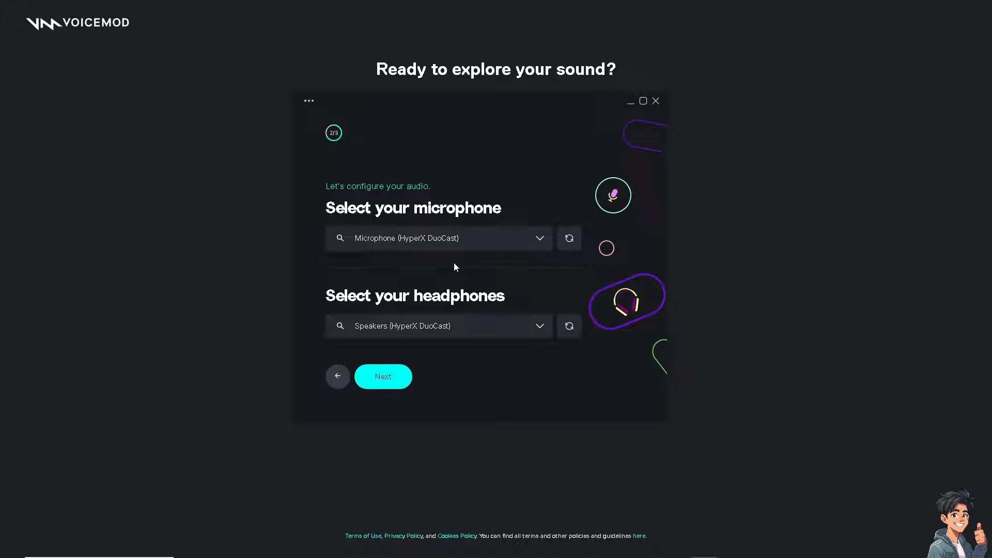
mouse_move(501, 283)
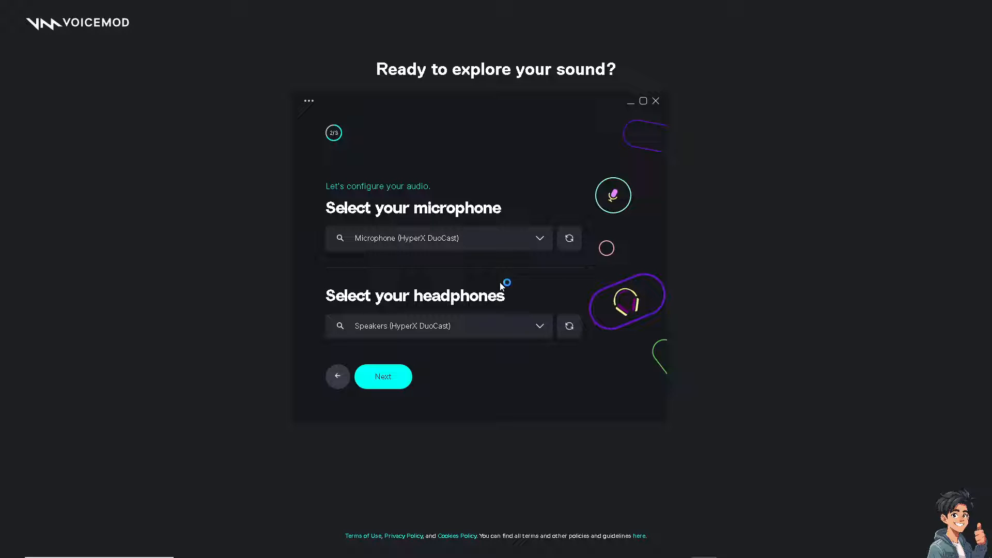
click(383, 377)
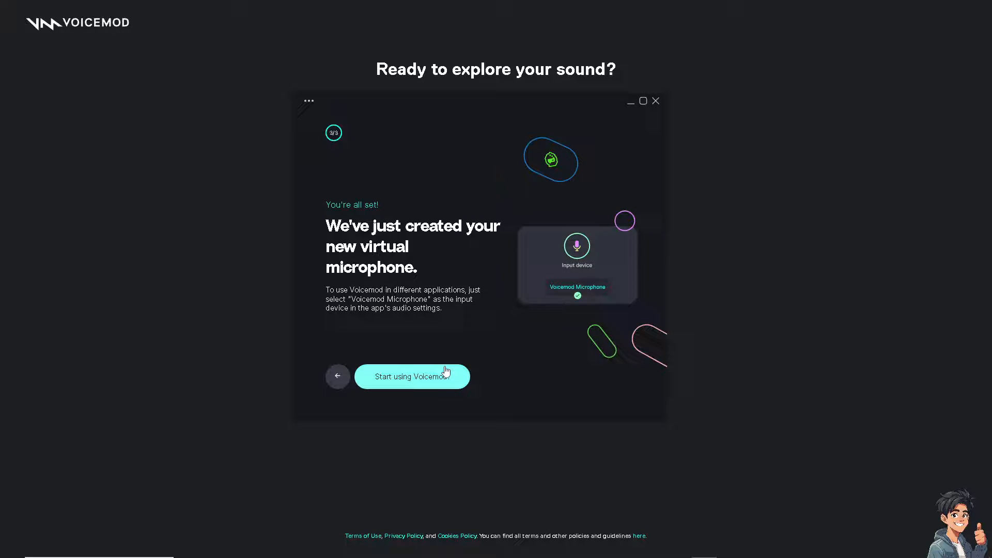
click(411, 376)
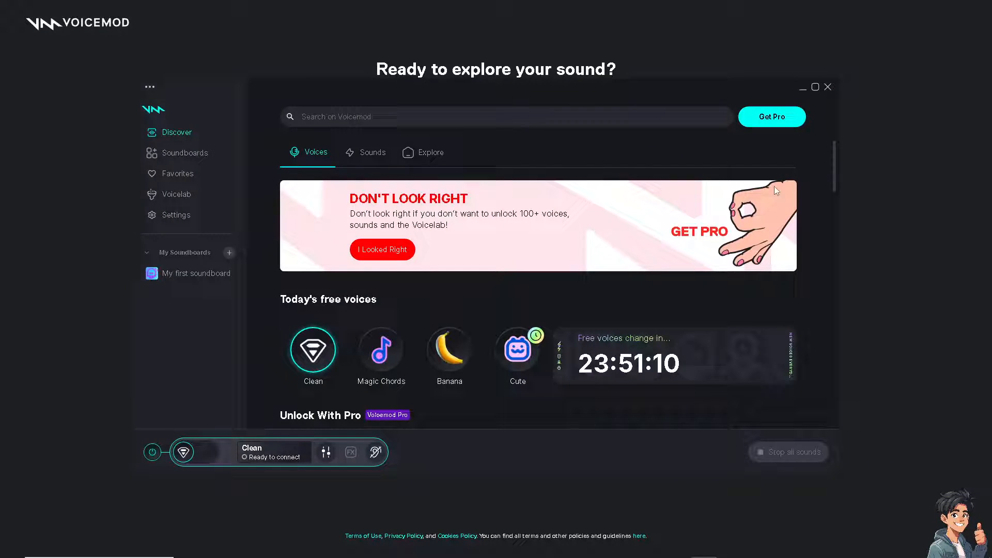
mouse_move(79, 259)
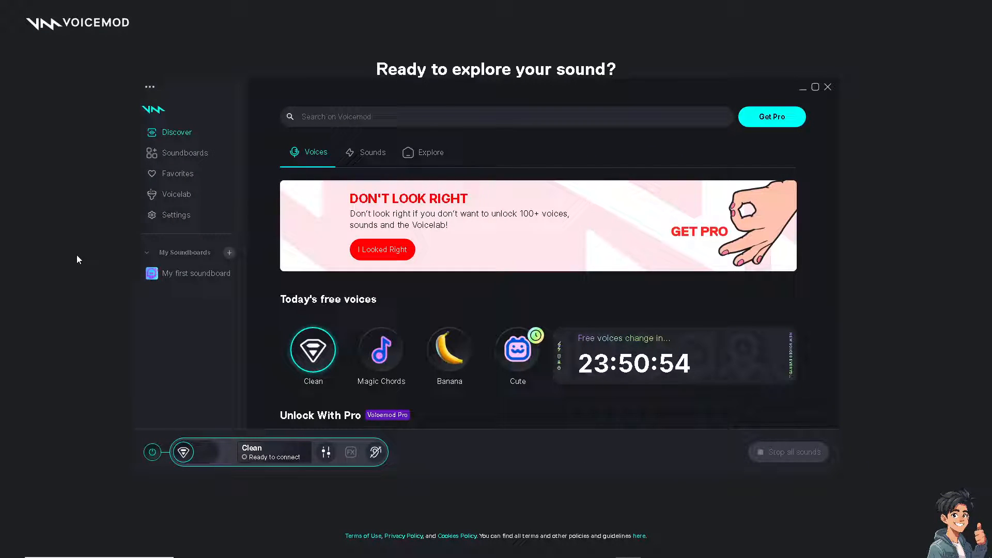
- In Voicemod audio settings, set input volume to 200, keeping Microphone (HyperX DuoCast)
click(175, 215)
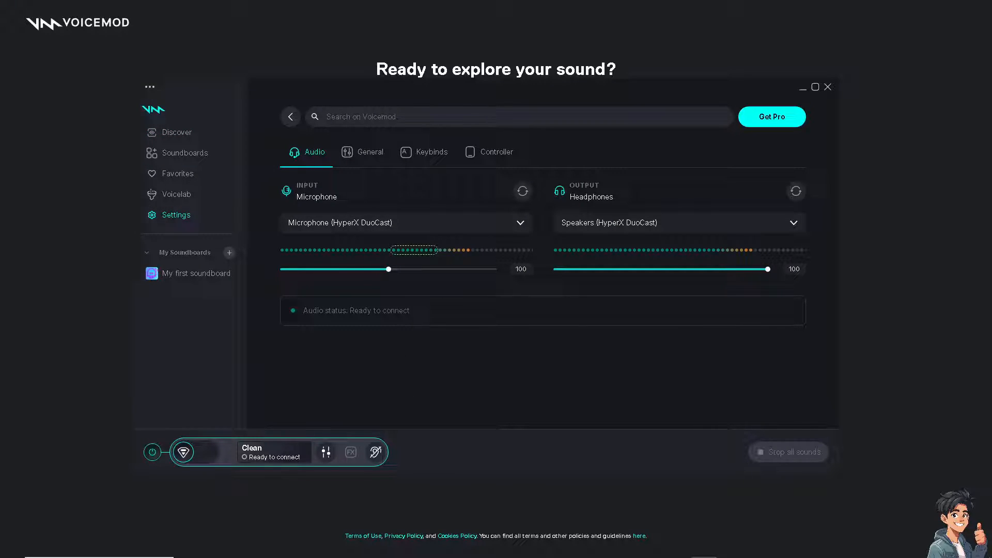
mouse_move(464, 245)
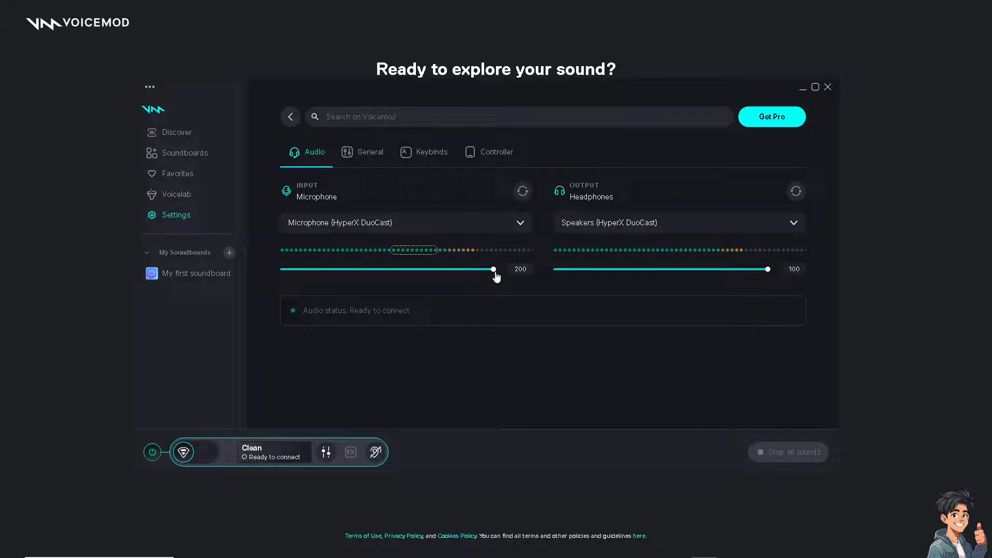
mouse_move(476, 212)
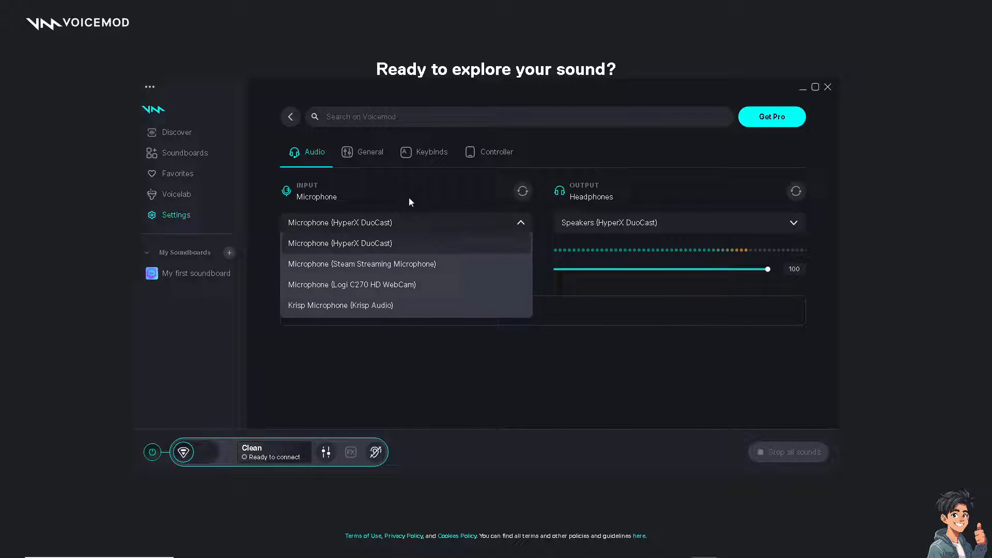
click(340, 243)
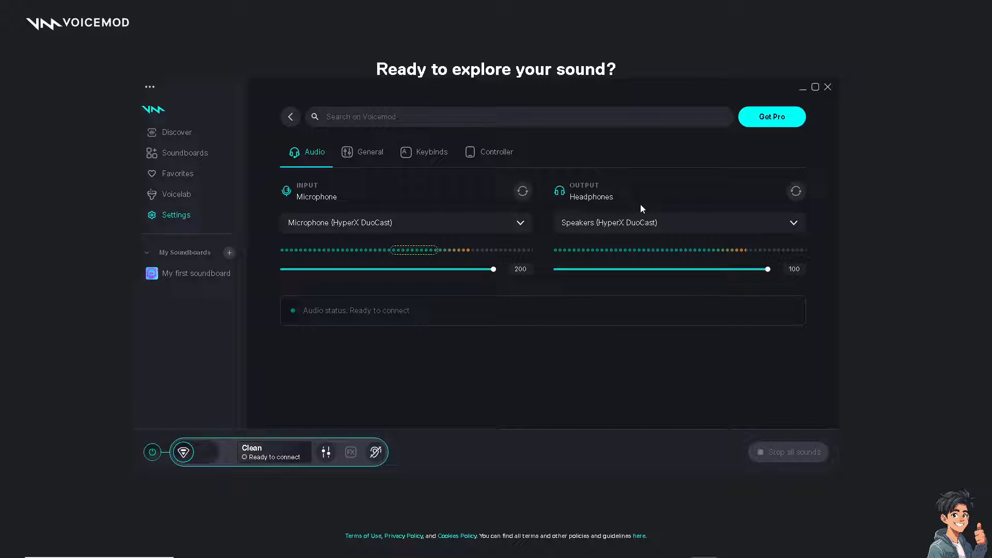
mouse_move(350, 371)
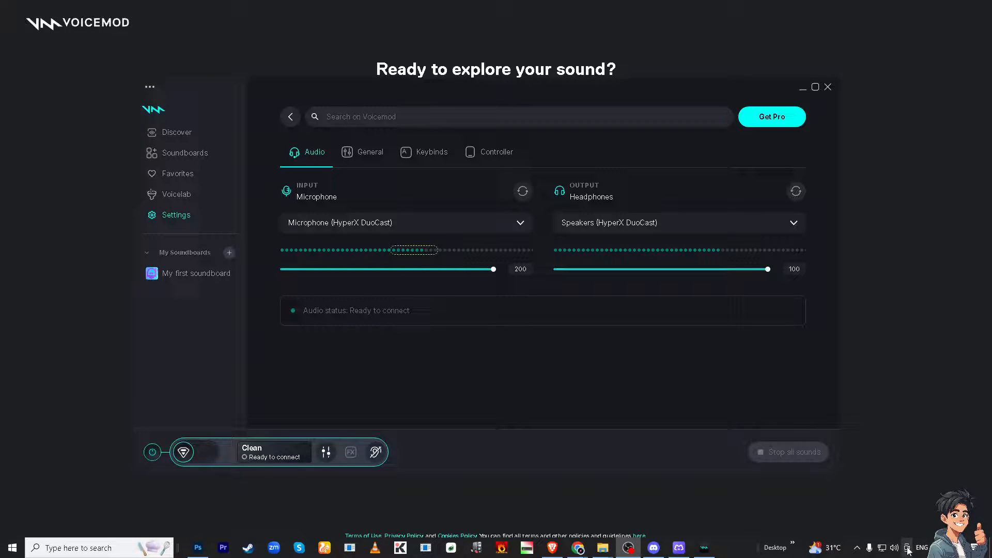
- Open Windows Sound settings from the taskbar speaker icon's menu
right_click(893, 547)
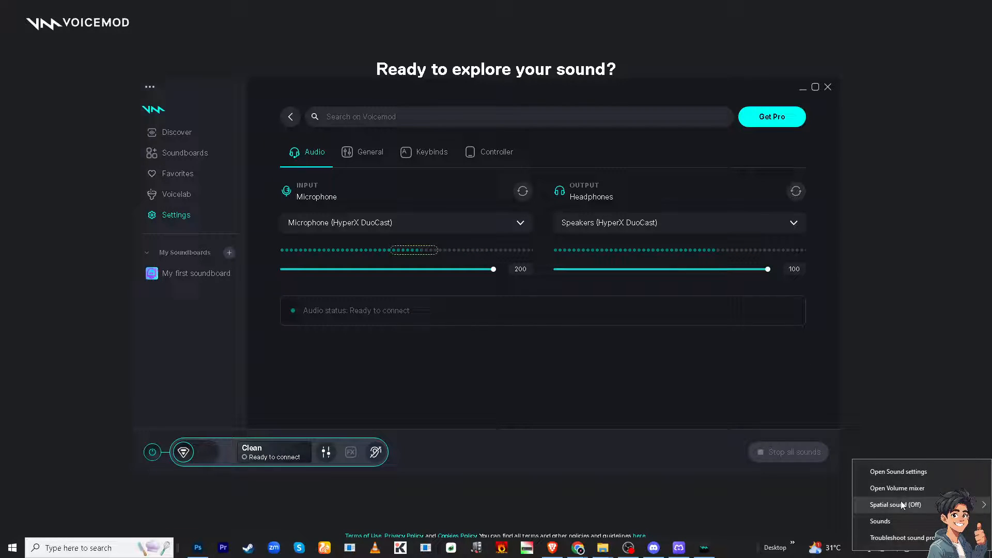
click(897, 471)
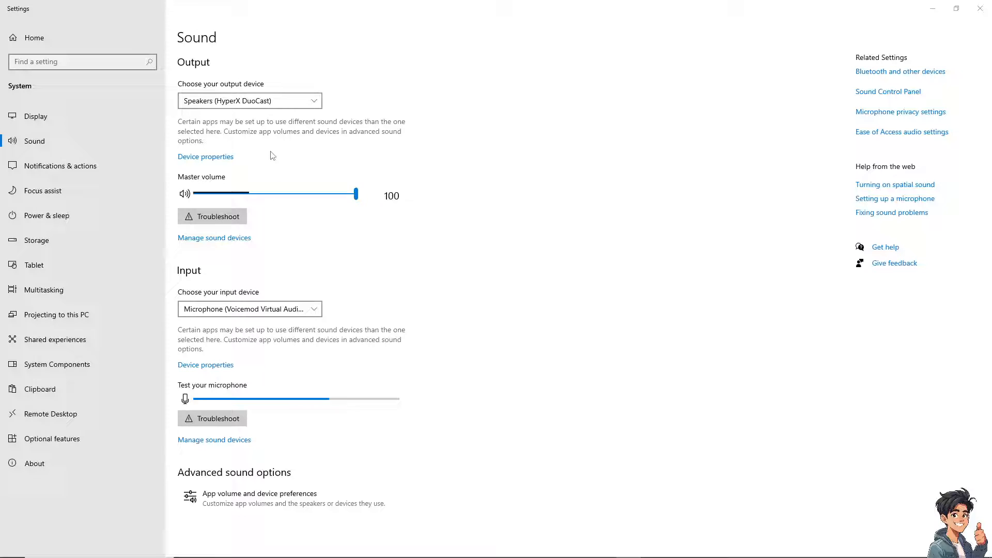
mouse_move(662, 164)
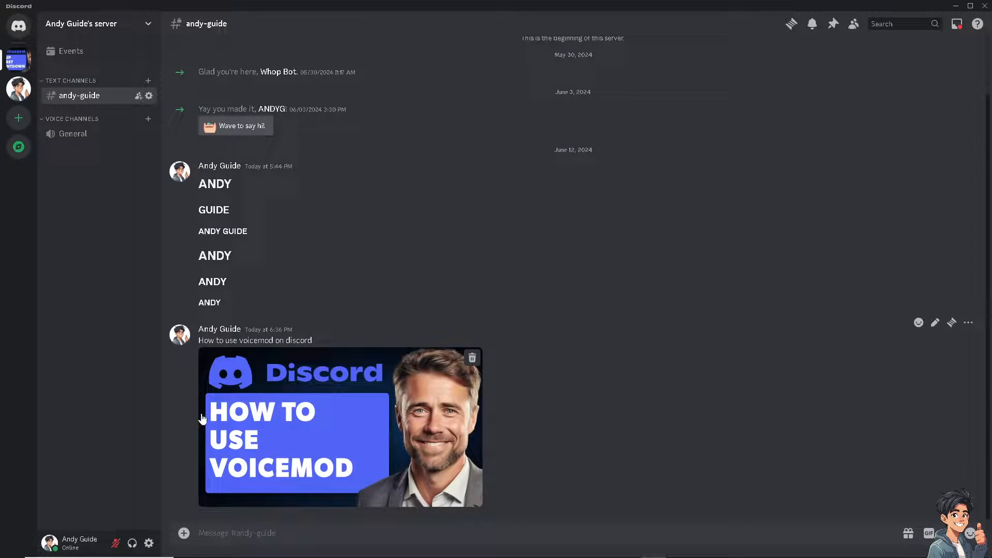
mouse_move(150, 543)
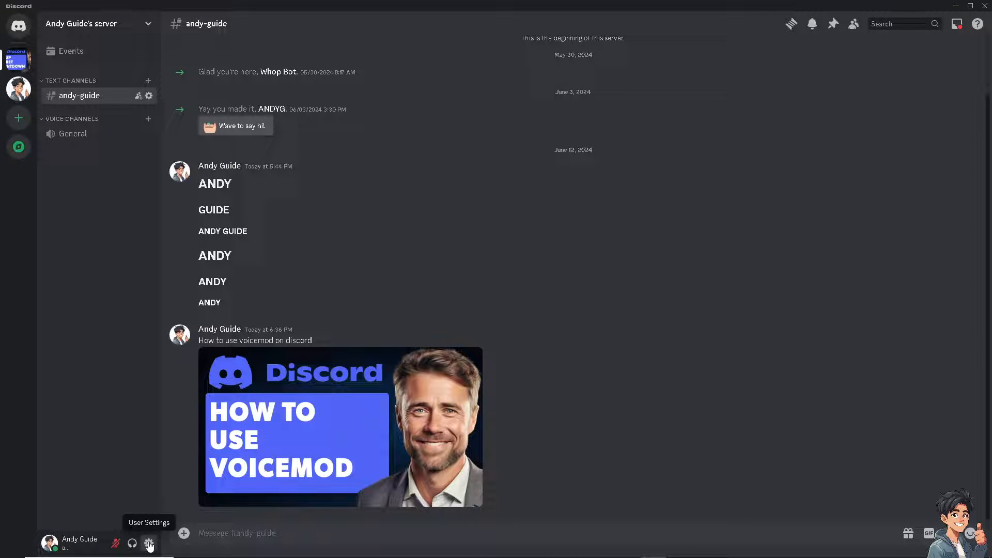
- Open Discord's User Settings with the gear icon beside the username
click(149, 543)
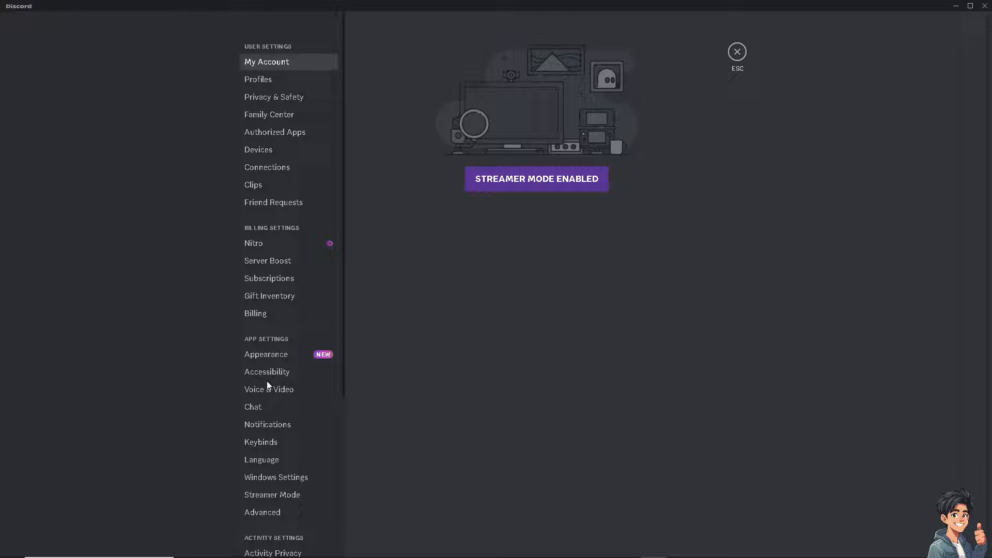
- Set Discord's Voice & Video input device to Microphone (Voicemod Virtual Audio Device (WDM))
click(268, 389)
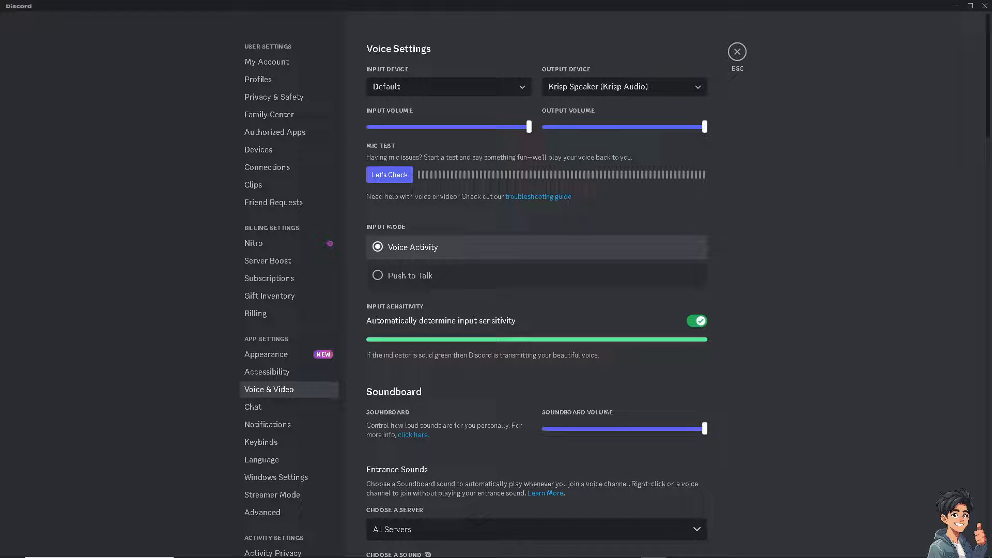
mouse_move(493, 104)
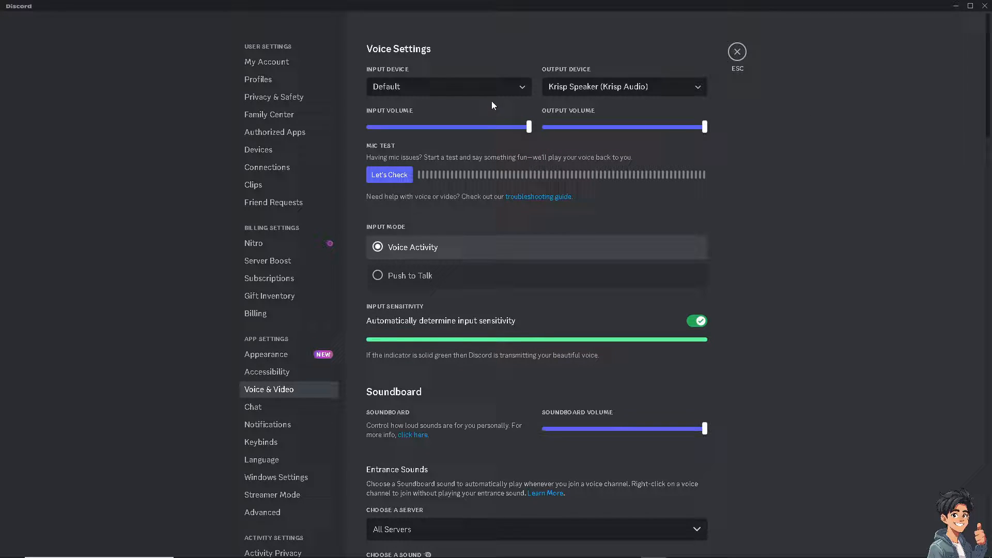
click(448, 87)
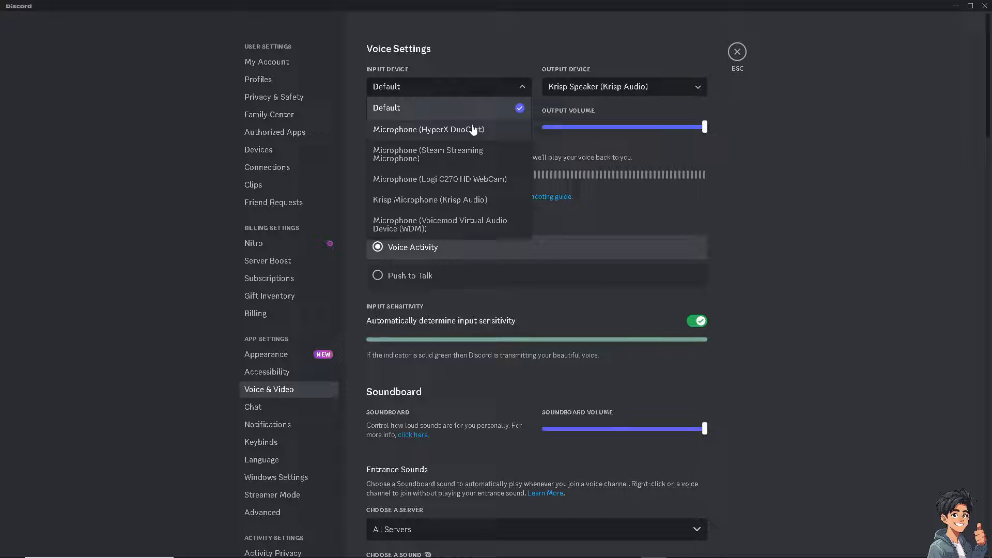
mouse_move(454, 229)
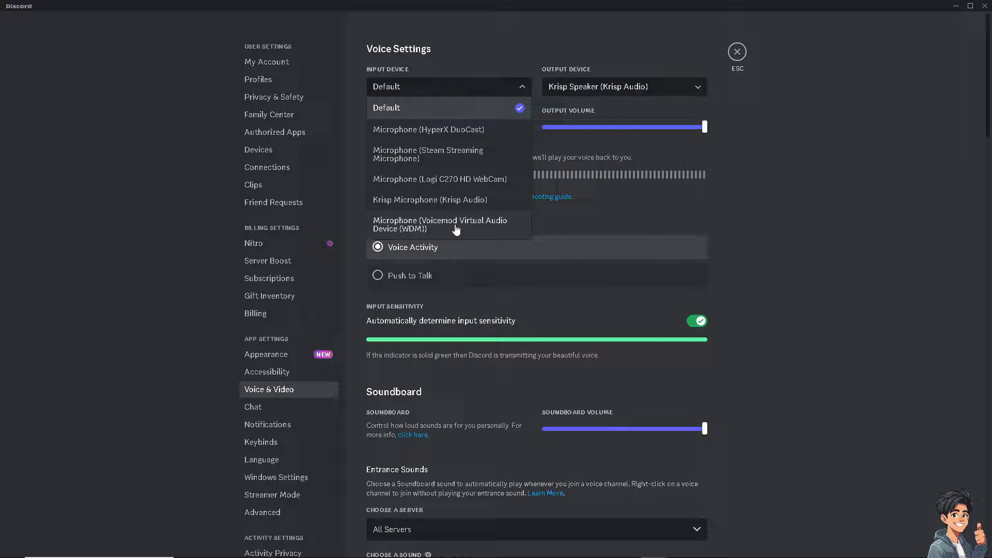
click(440, 225)
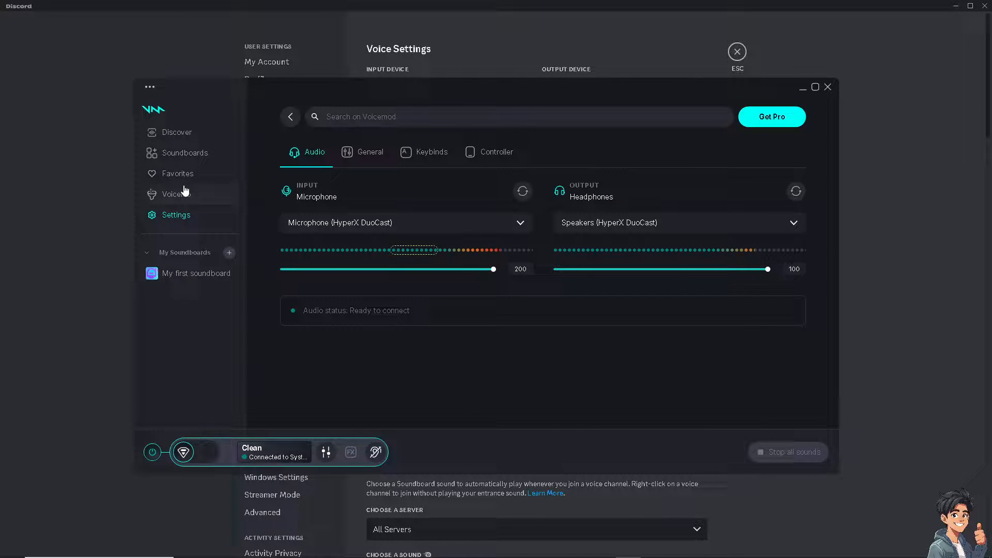
- Switch between Voicelab and Soundboards twice, then scroll down to Today's free voices
click(177, 193)
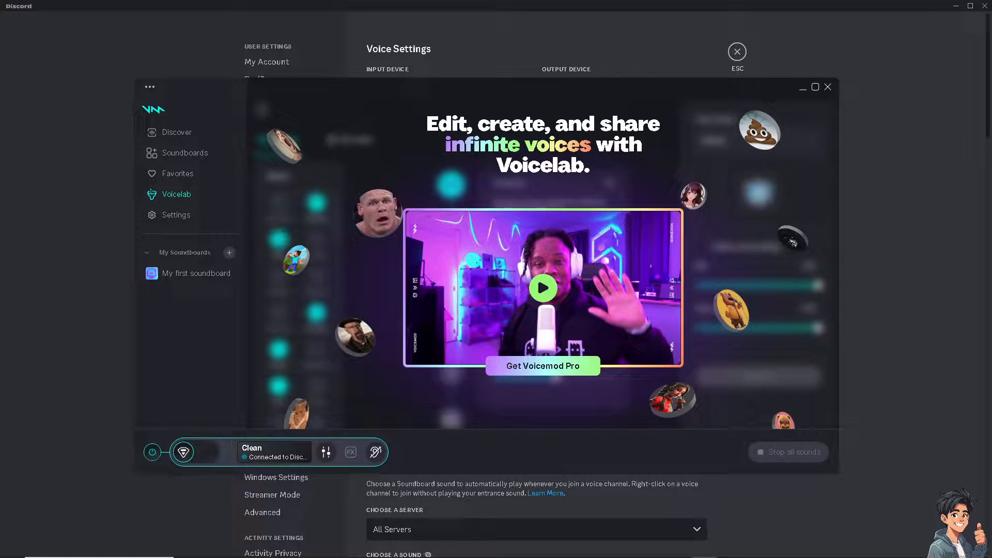
click(183, 153)
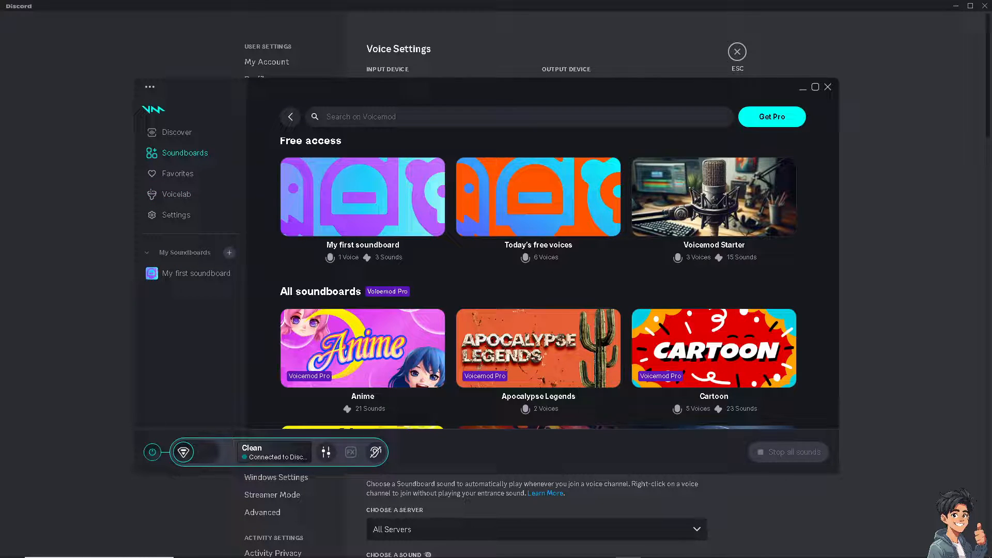
mouse_move(476, 222)
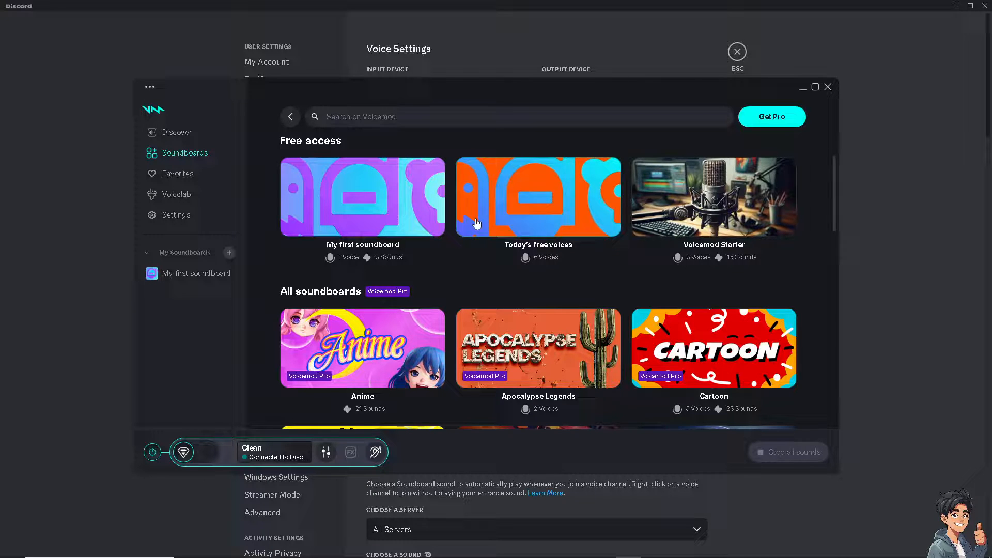
mouse_move(271, 460)
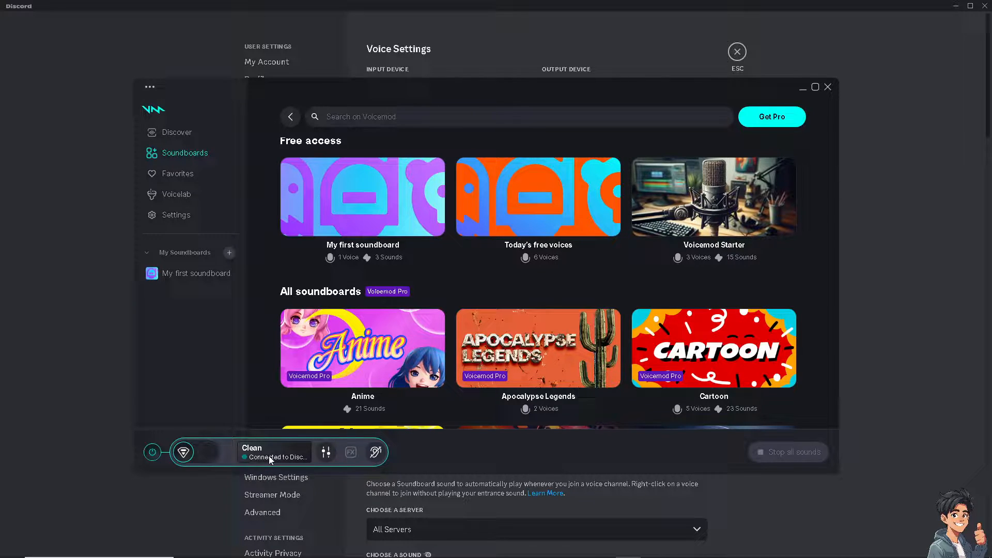
mouse_move(201, 208)
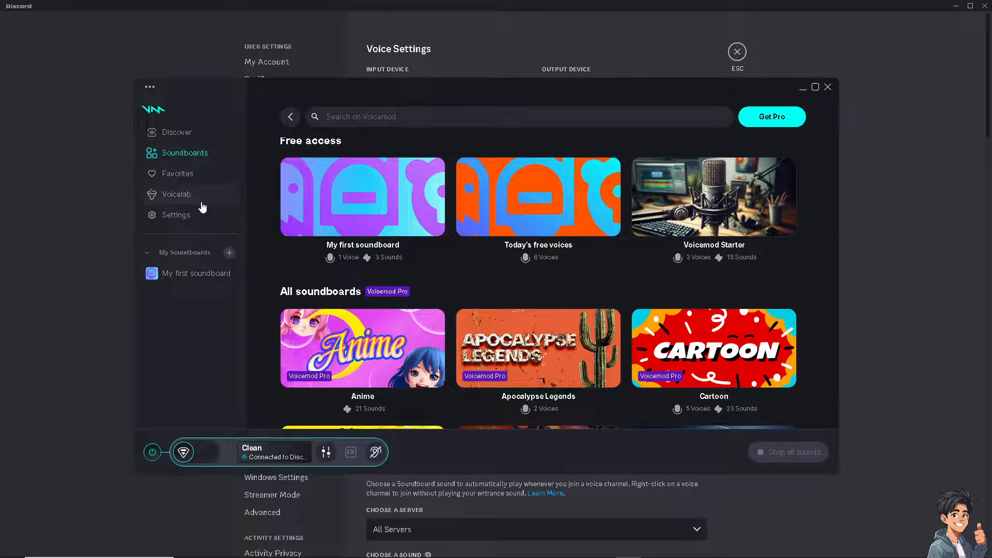
click(176, 194)
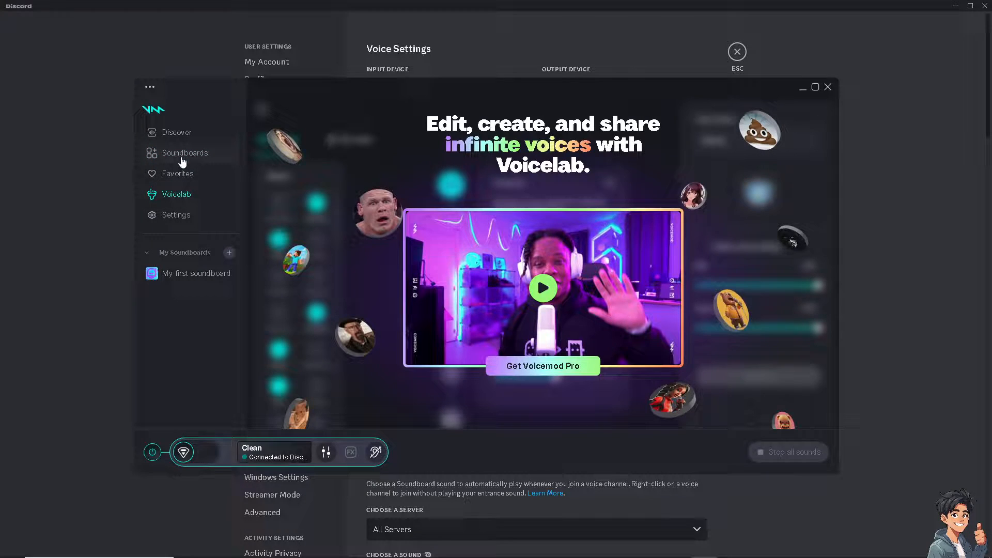
click(186, 153)
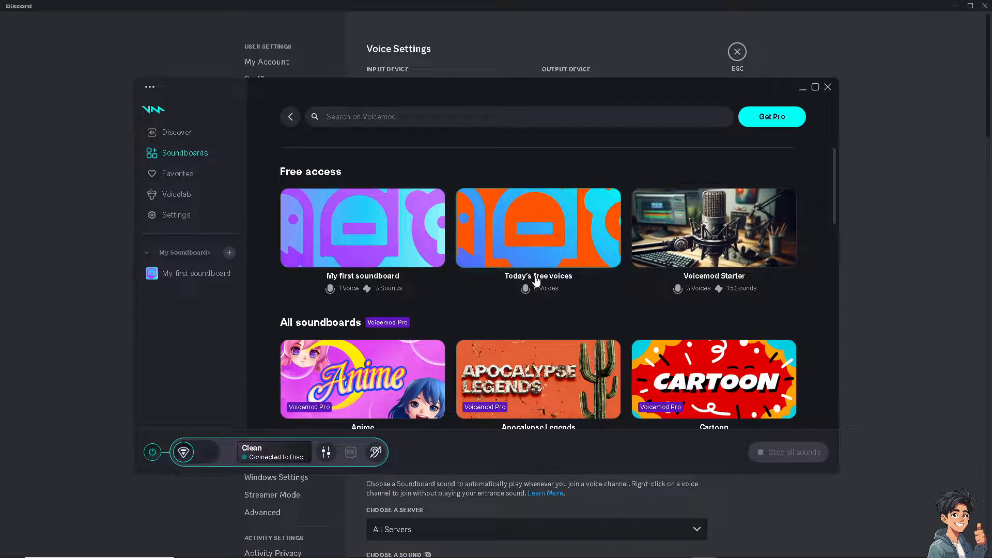
scroll(down, 3)
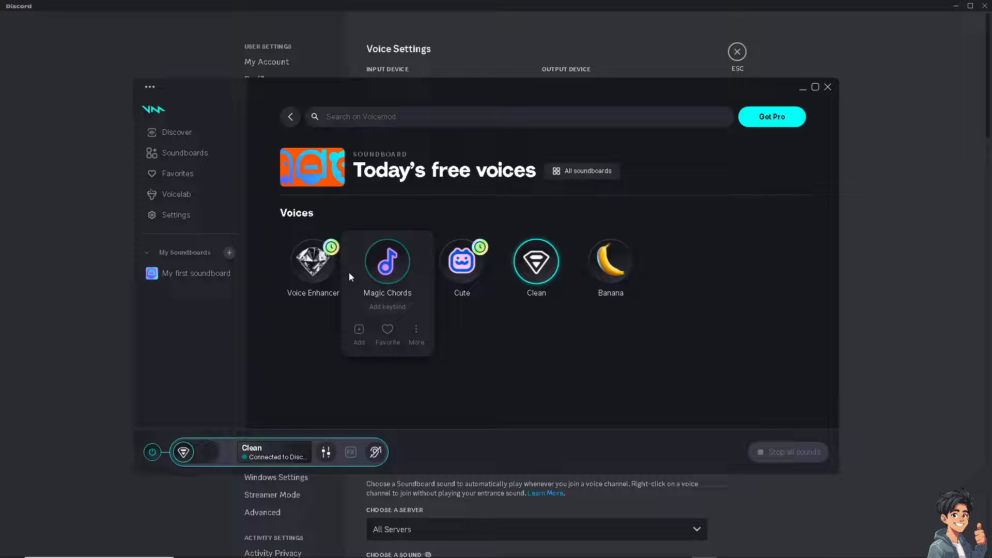
mouse_move(312, 263)
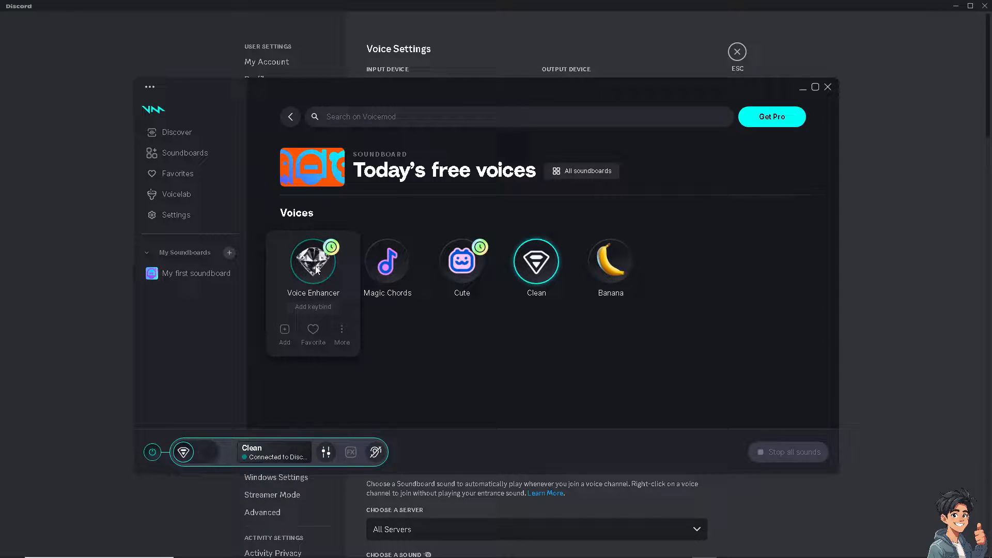
- Try Voice Enhancer, Magic Chords and Cute, settle on Banana, and return to Soundboards
click(312, 262)
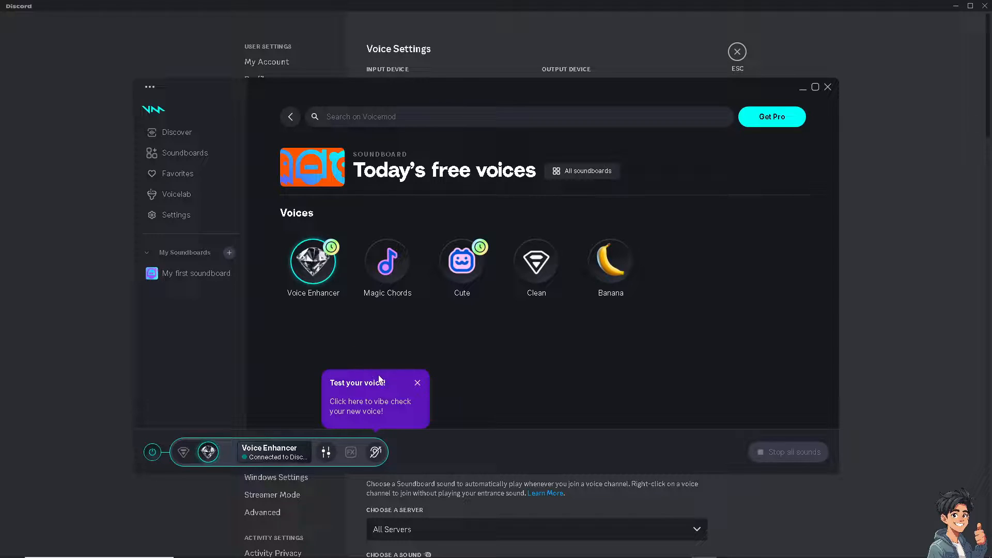
mouse_move(384, 412)
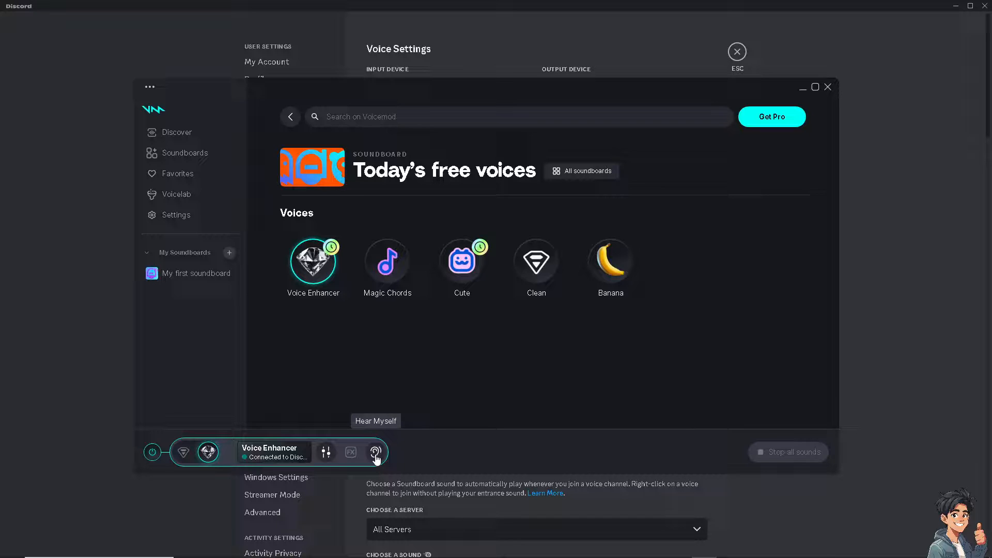
mouse_move(387, 260)
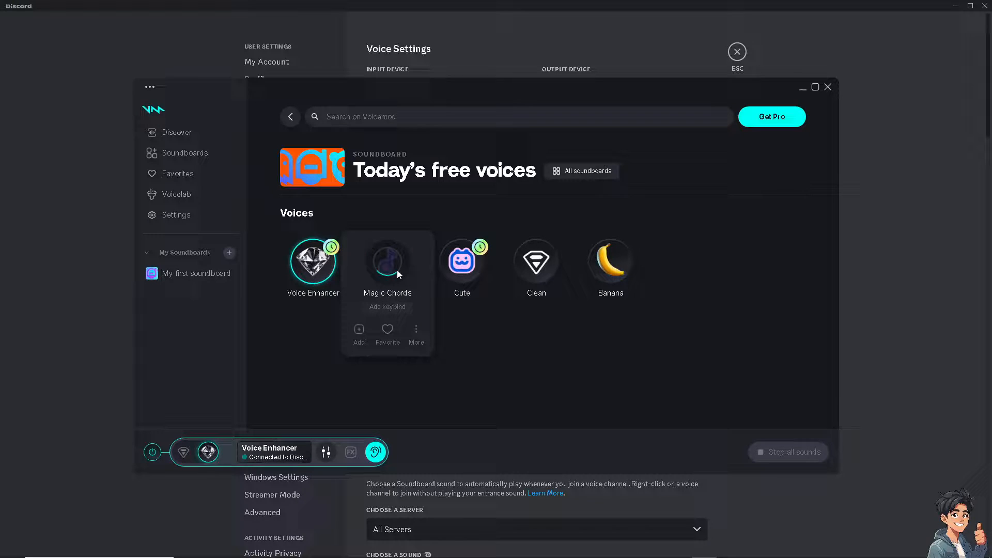
click(386, 259)
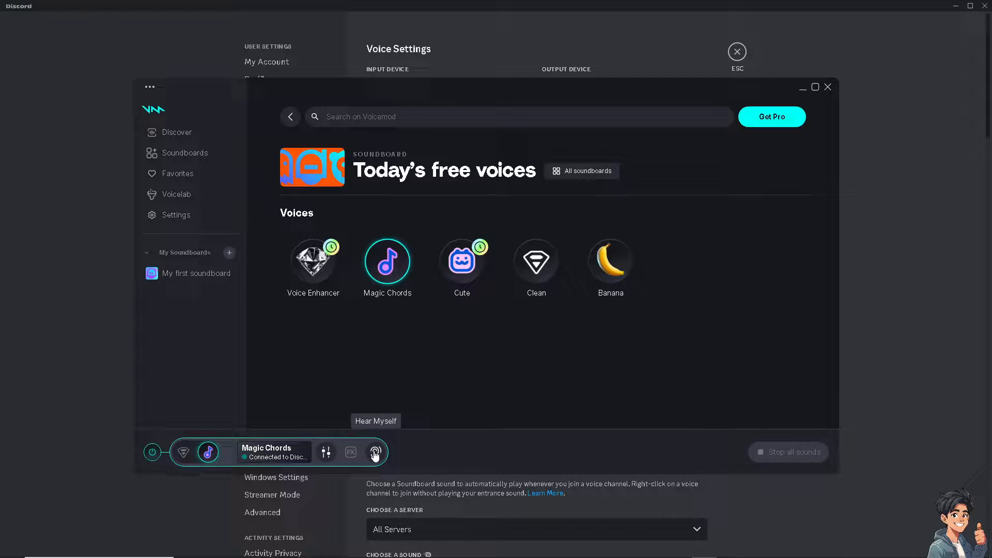
mouse_move(461, 263)
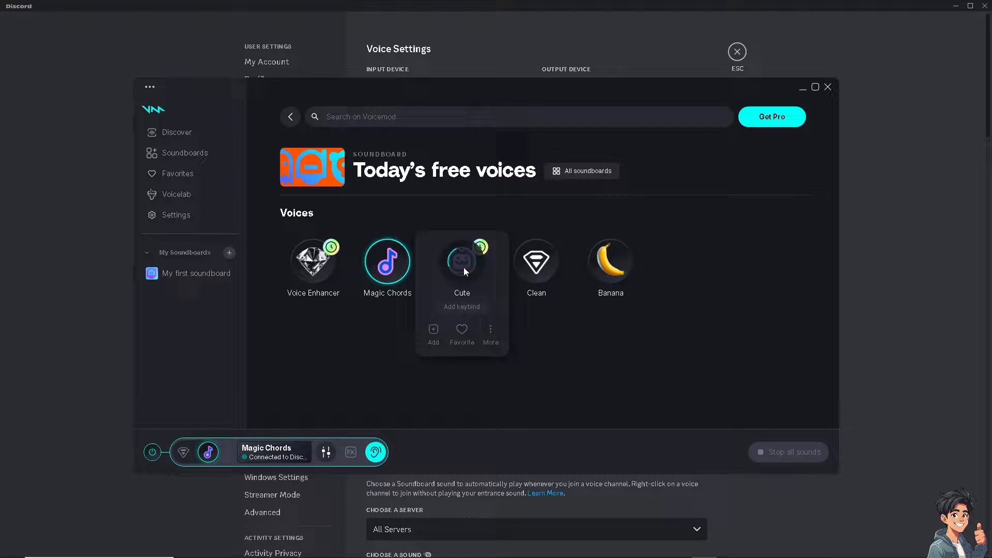
click(535, 261)
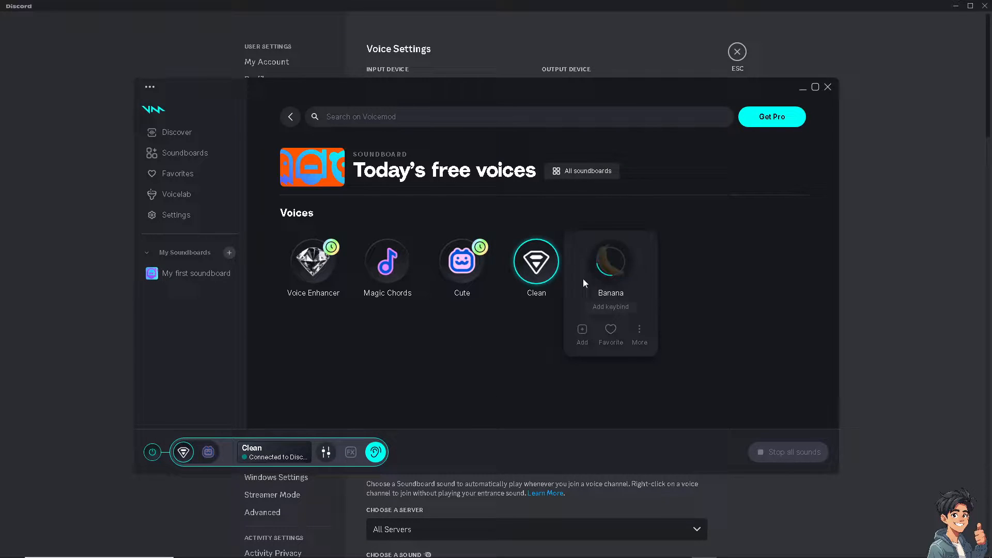
click(609, 260)
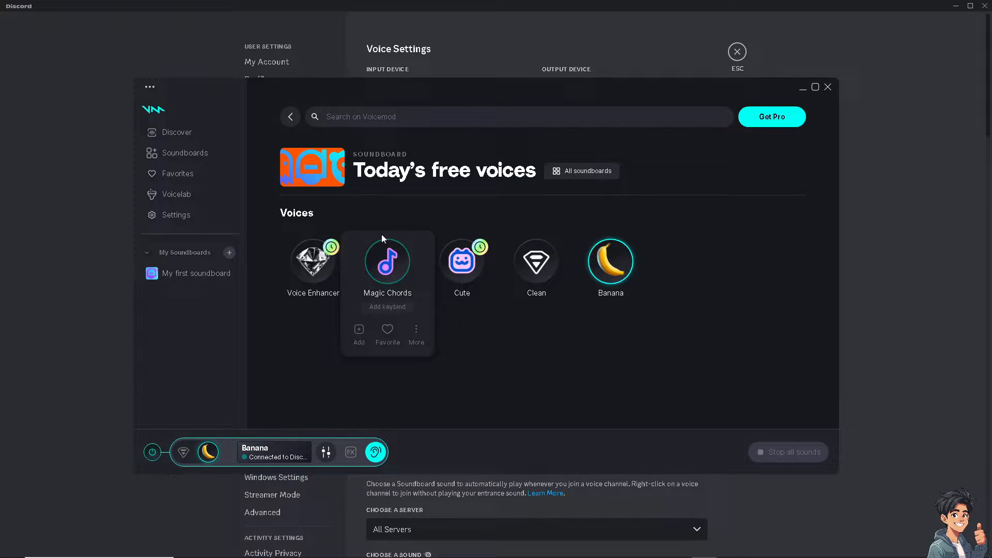
click(185, 152)
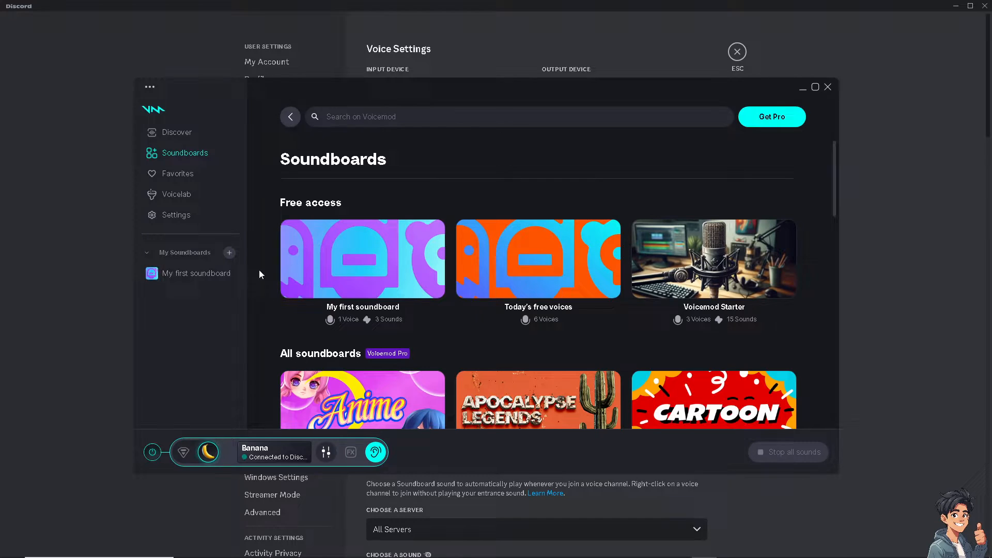
- Scroll up and down through the Soundboards collection
click(375, 452)
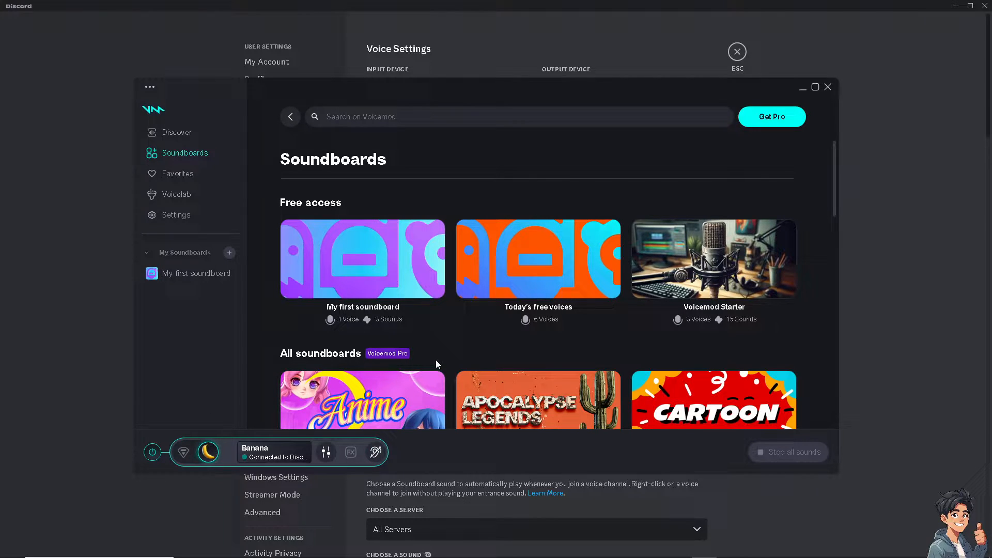
scroll(down, 3)
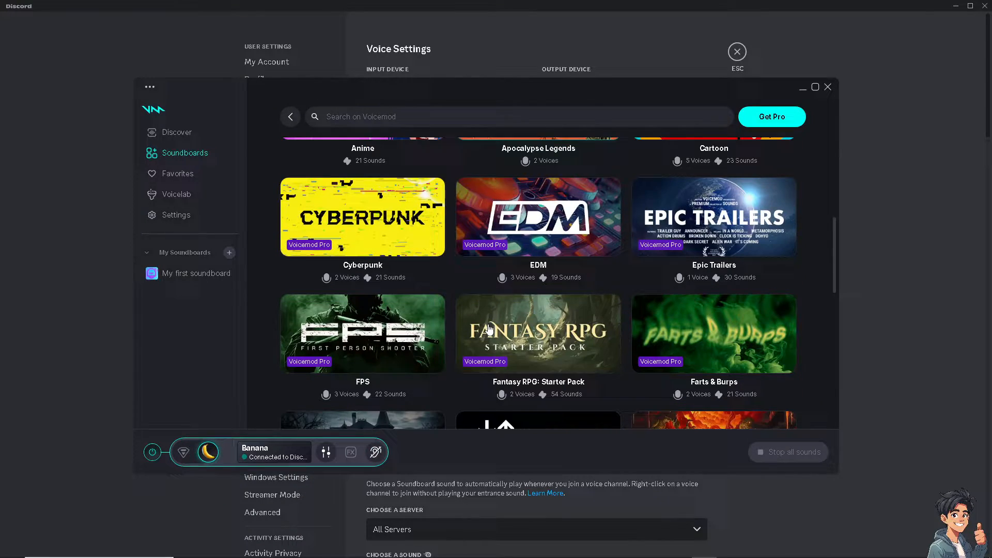
scroll(down, 3)
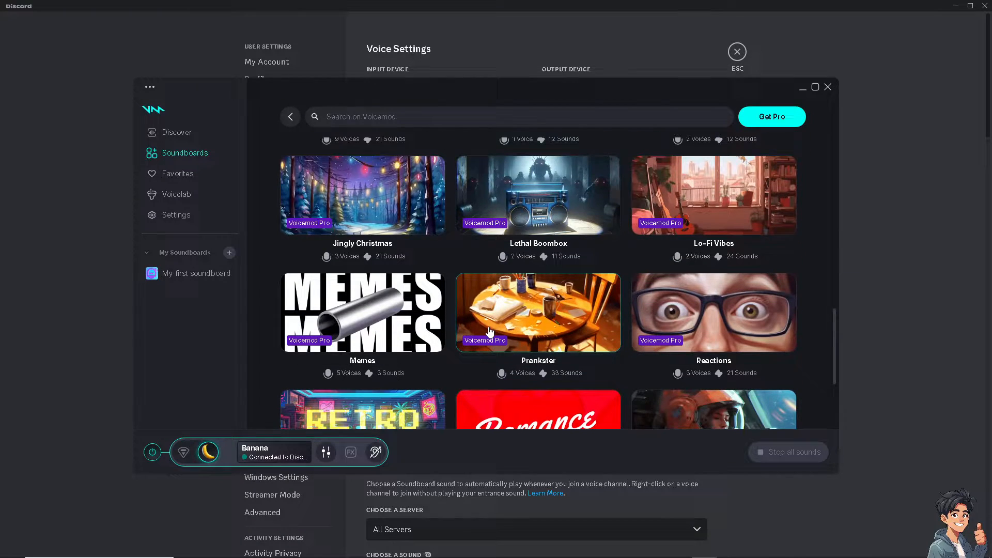
scroll(down, 3)
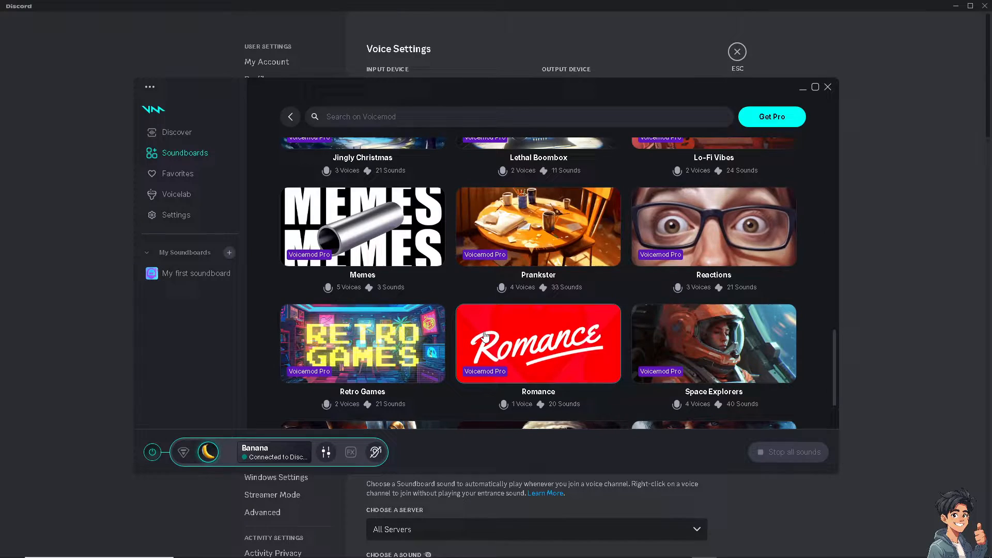
scroll(up, 3)
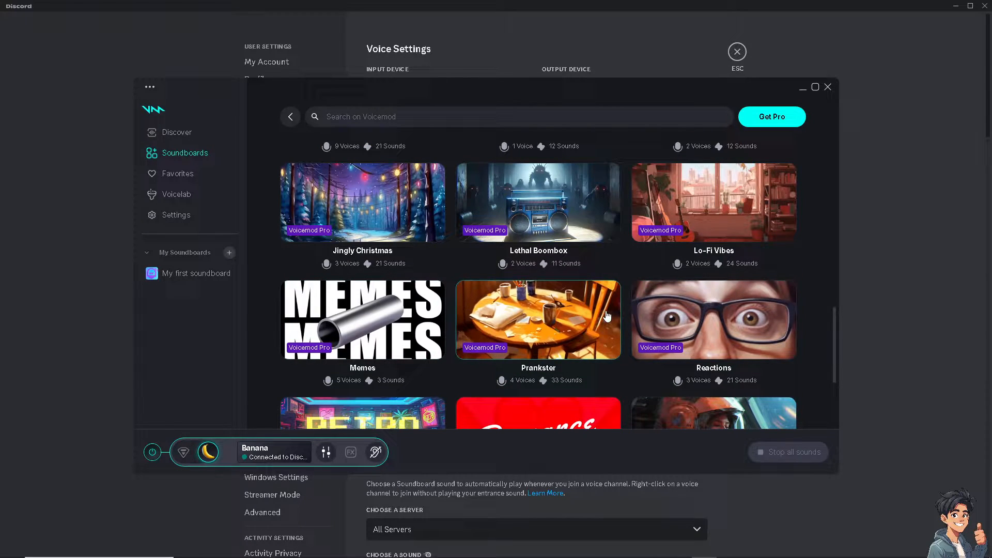
mouse_move(692, 236)
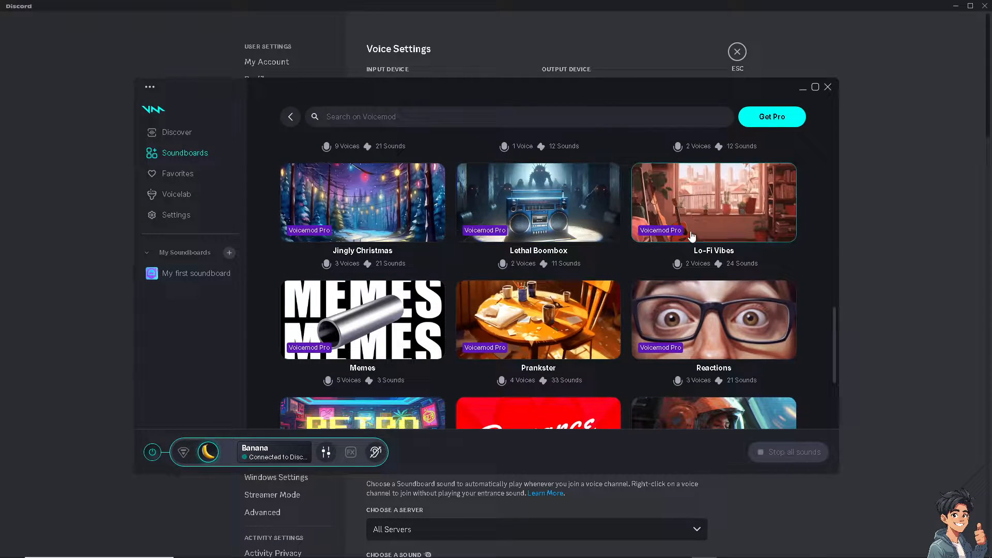
scroll(down, 3)
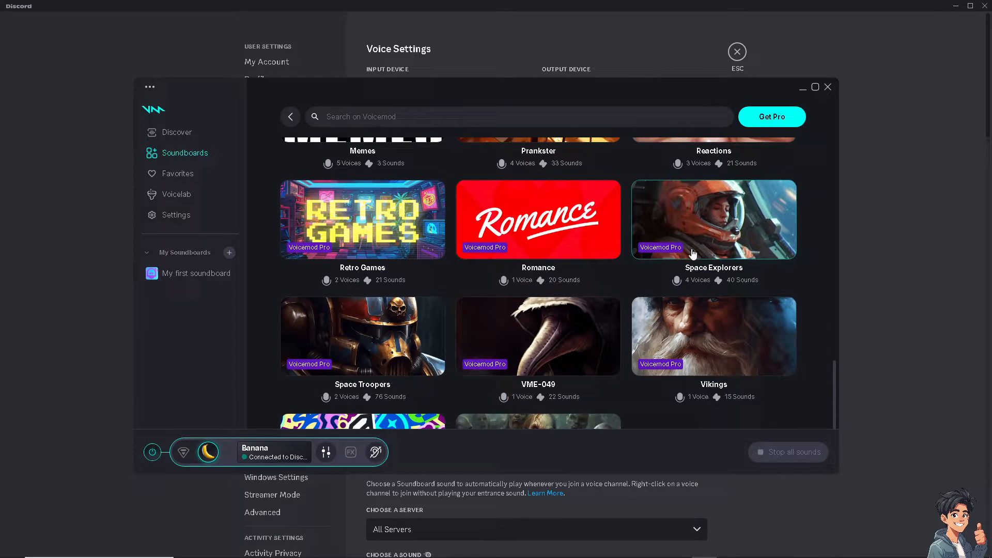
- Open the Vikings soundboard, close Voicemod, and exit Discord's settings
click(713, 335)
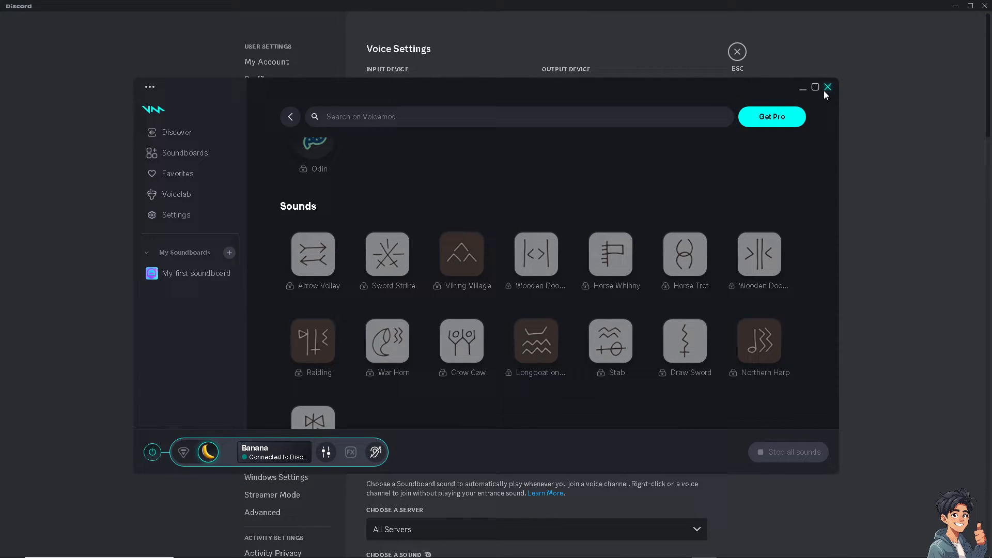
click(828, 87)
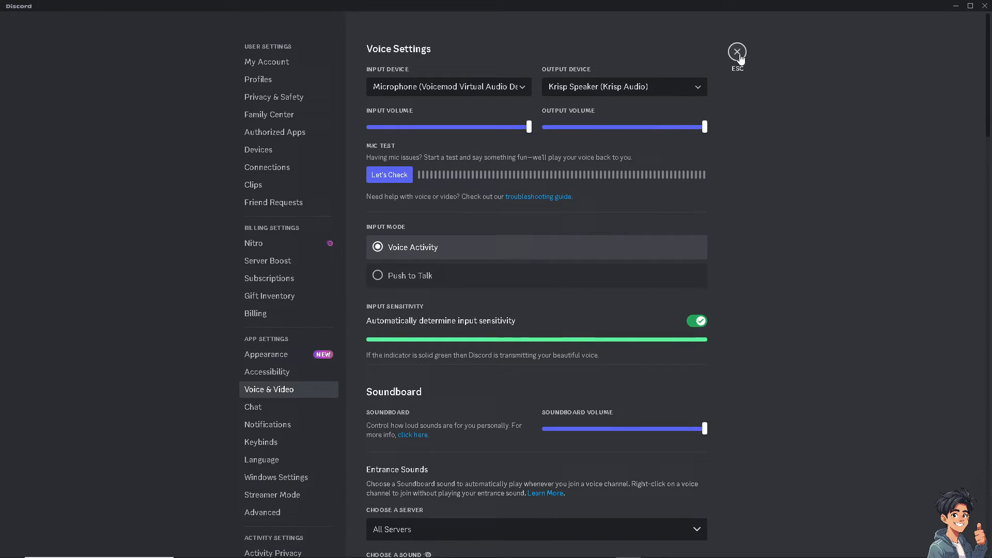
click(736, 51)
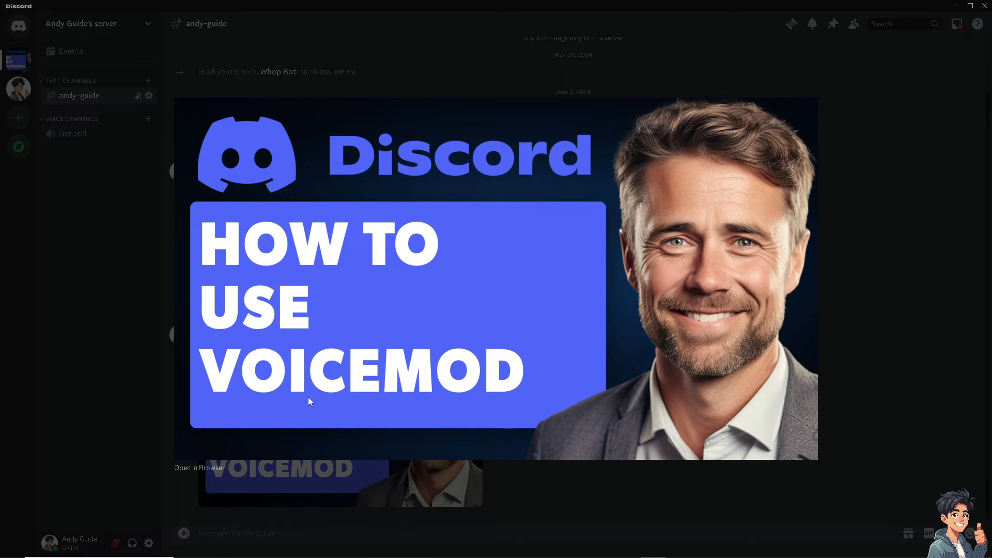